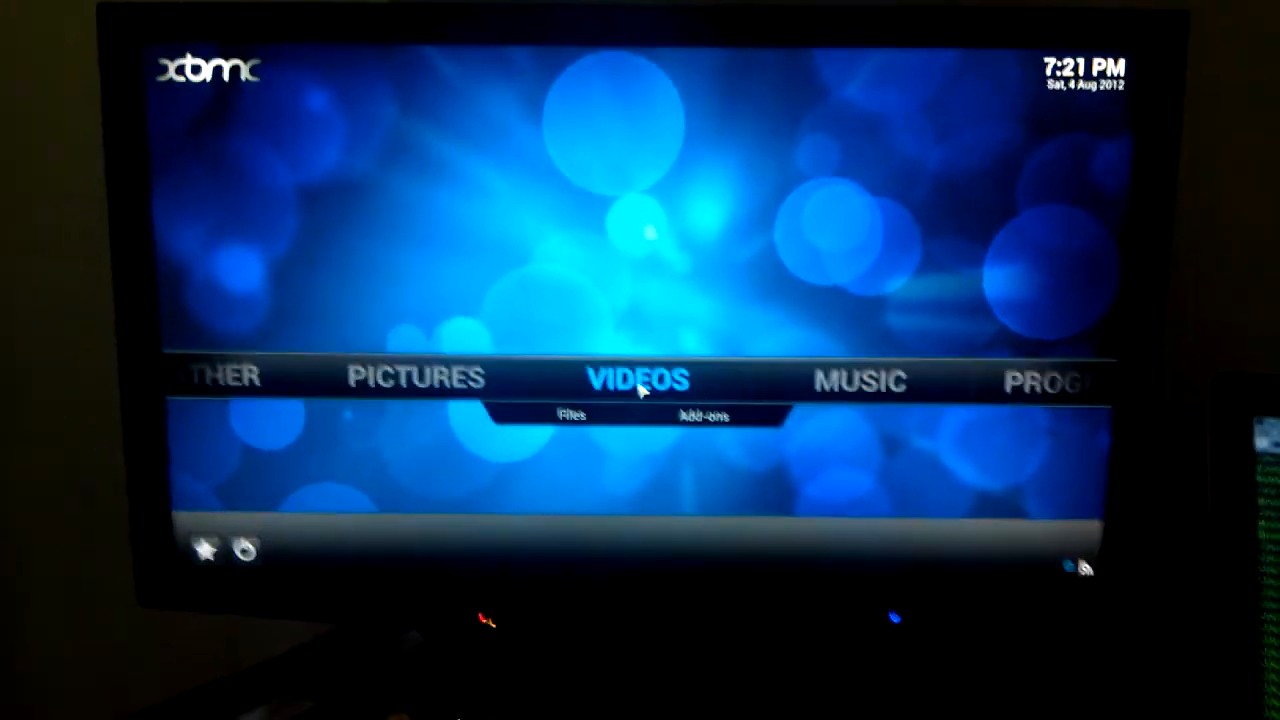
# Enter Videos from the home screen and open the Movies source folder
pyautogui.click(638, 378)
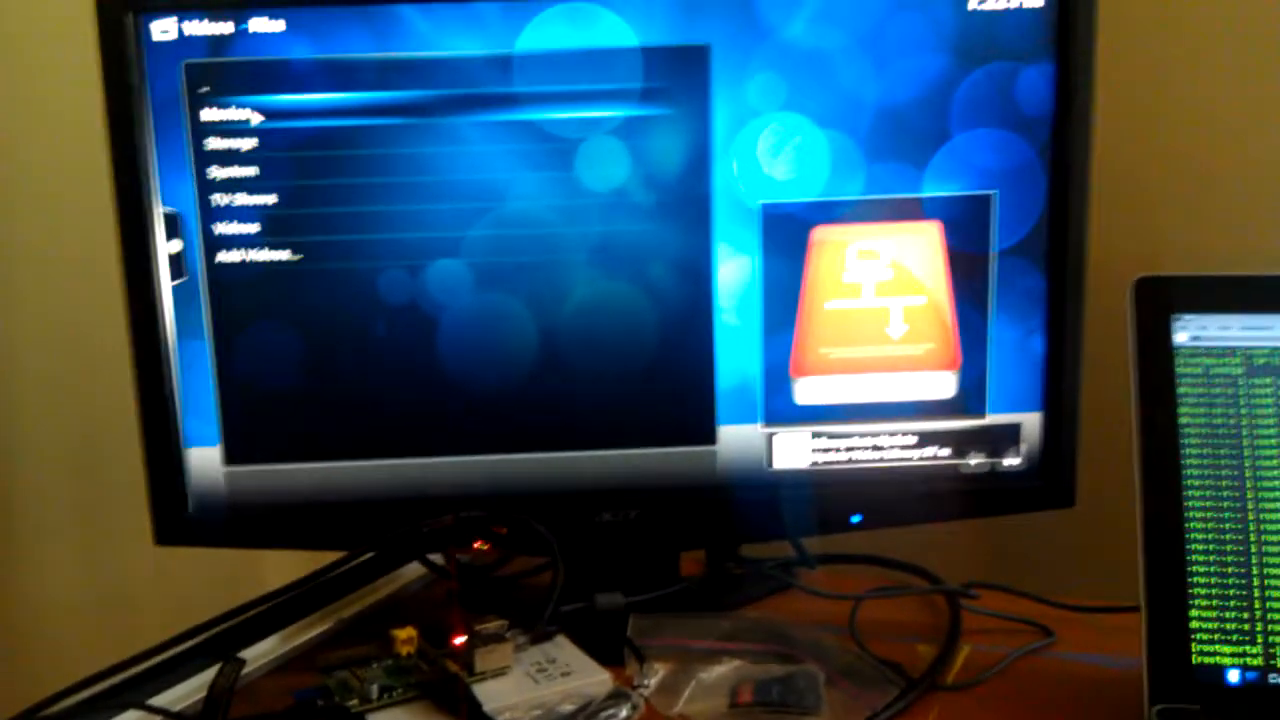
pyautogui.click(230, 113)
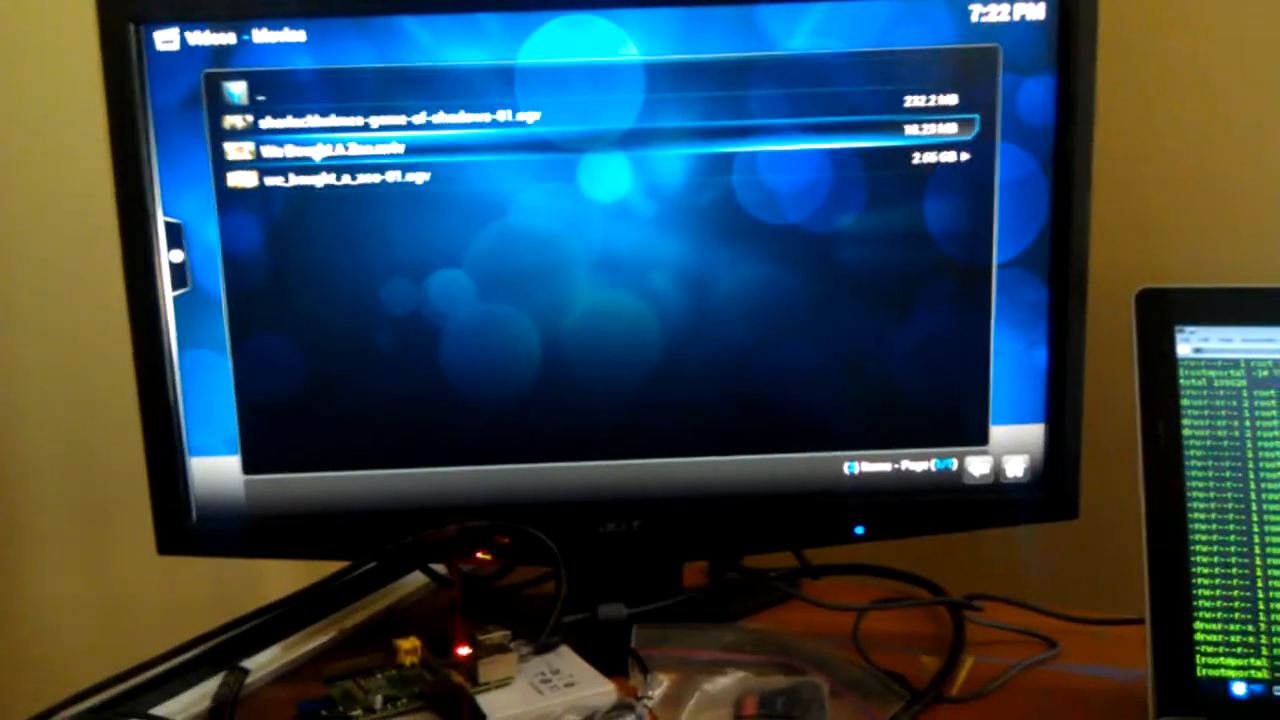